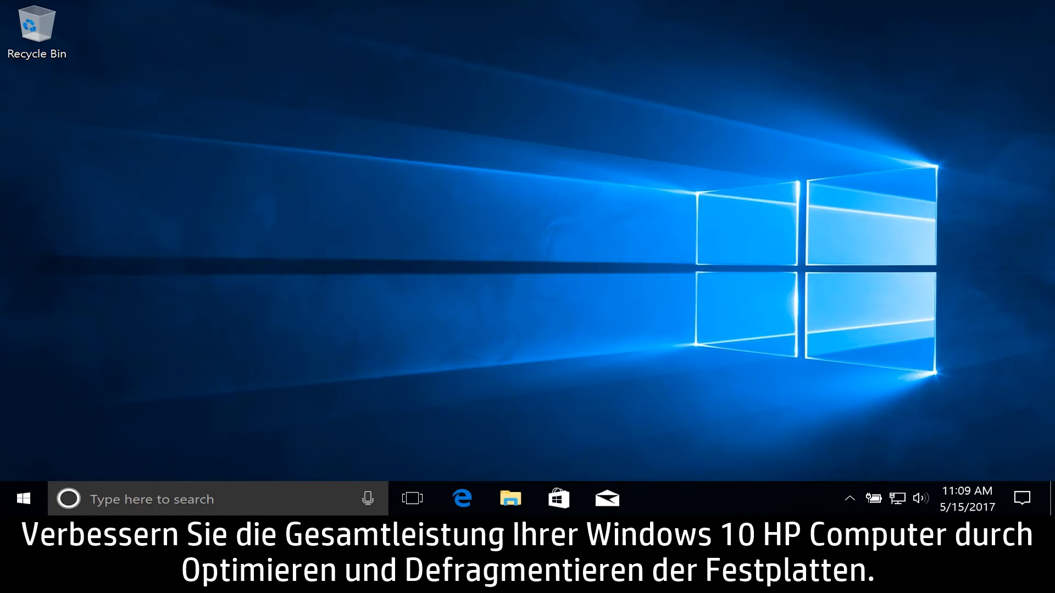
Step: Close the Word document window, leaving the empty desktop
click(657, 499)
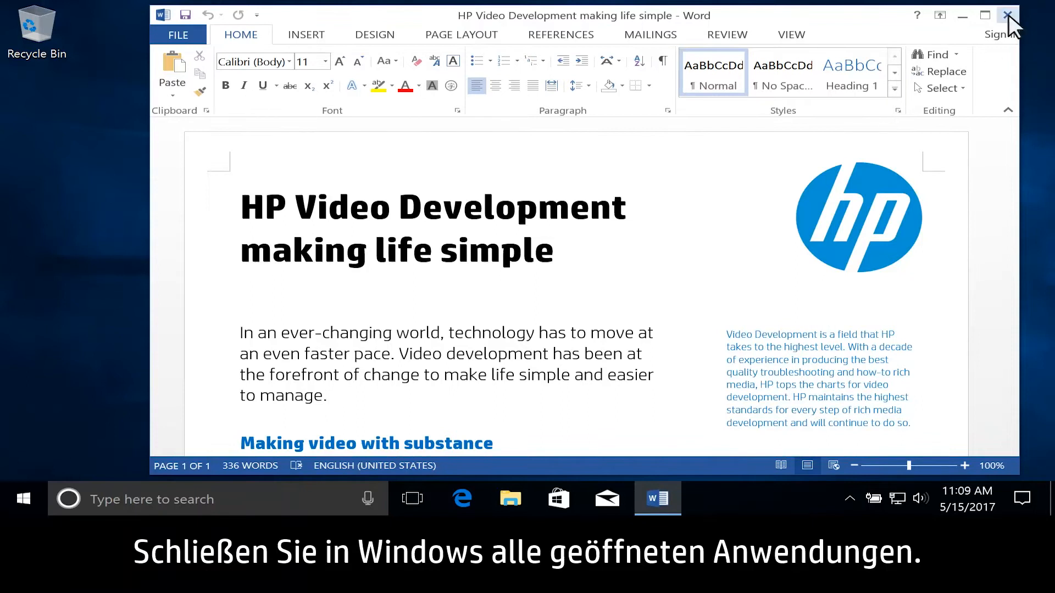
click(1007, 15)
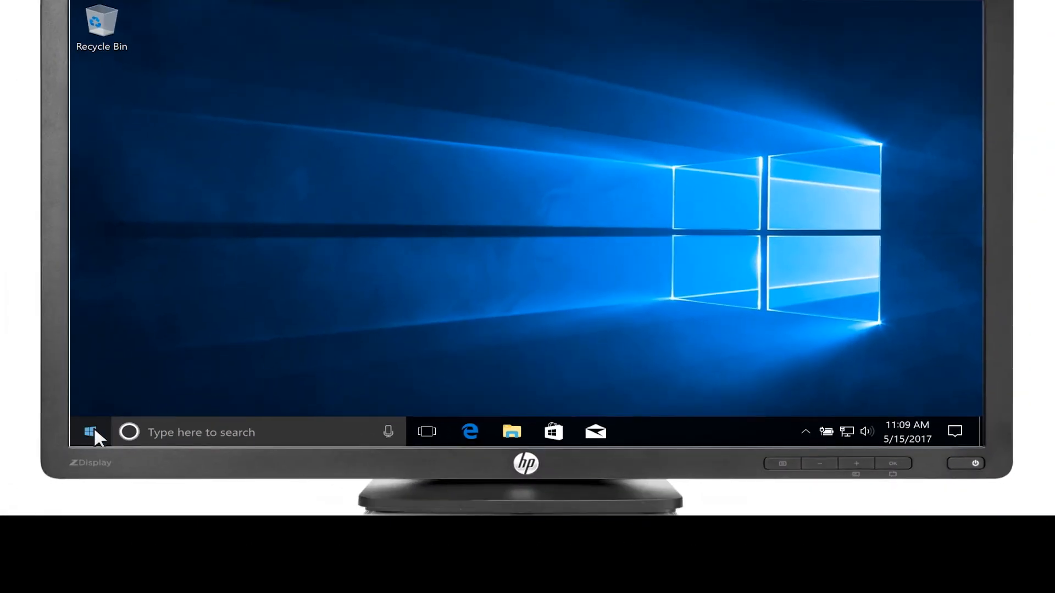
Step: Launch 'Defragment and Optimize Drives' from a Start menu search
click(91, 432)
text(defragment)
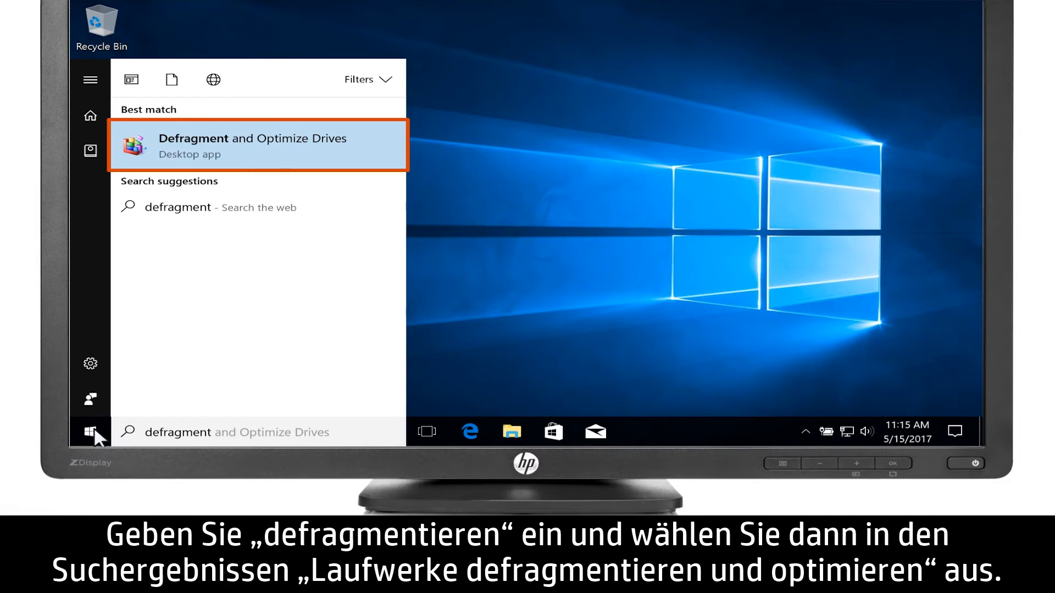
mouse_move(176, 342)
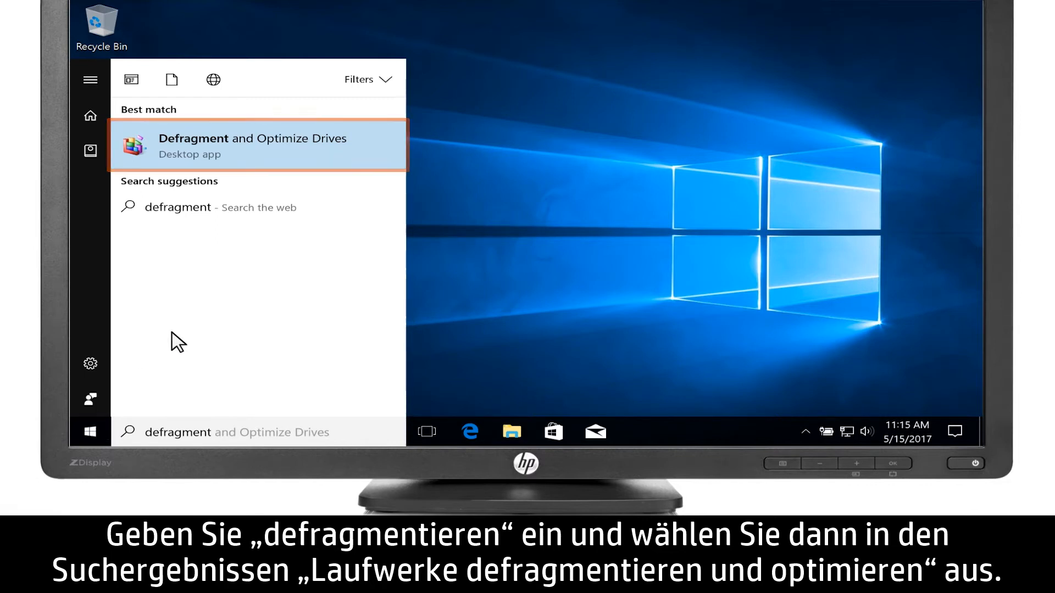
click(252, 147)
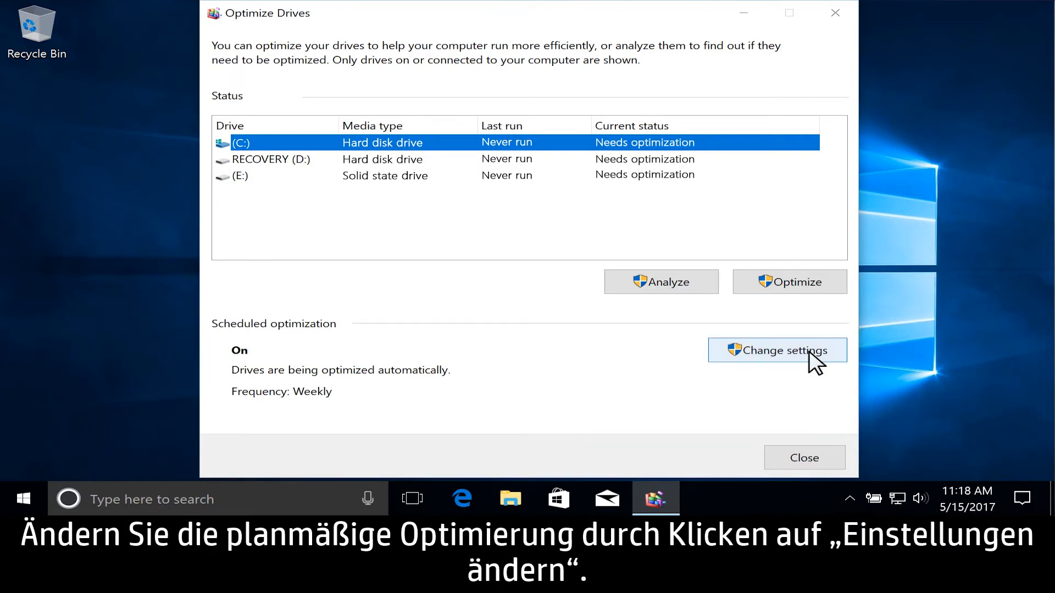
Step: Set the optimization schedule frequency to Daily and save it
click(777, 350)
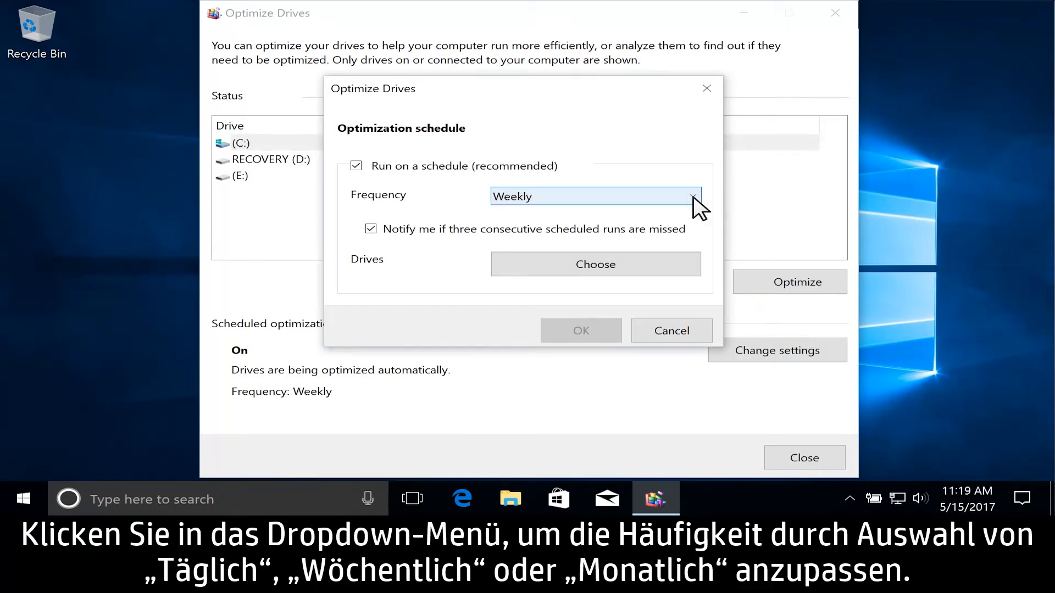
click(693, 195)
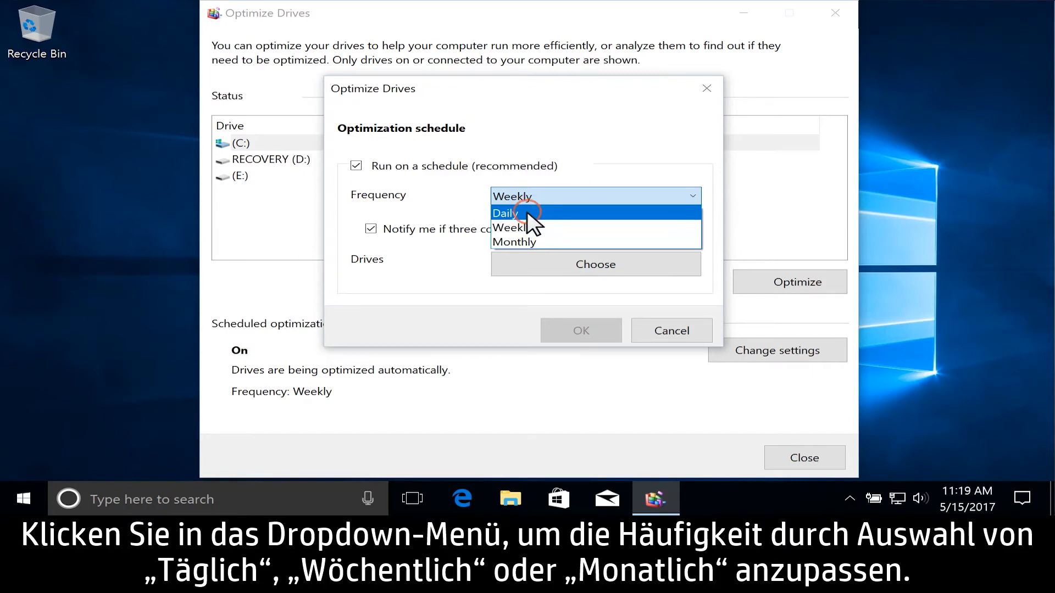
click(506, 213)
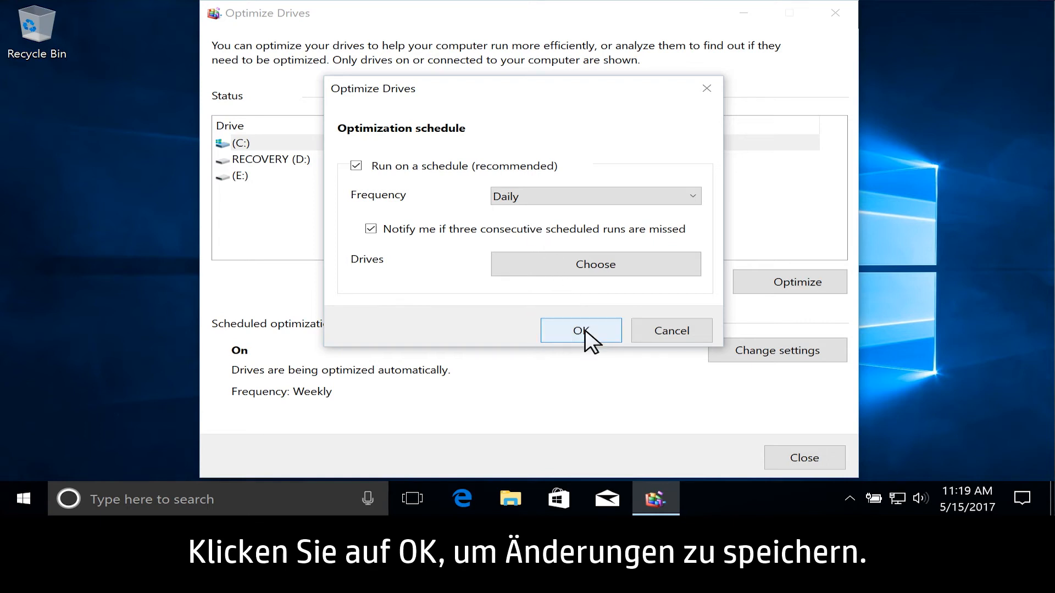
click(580, 330)
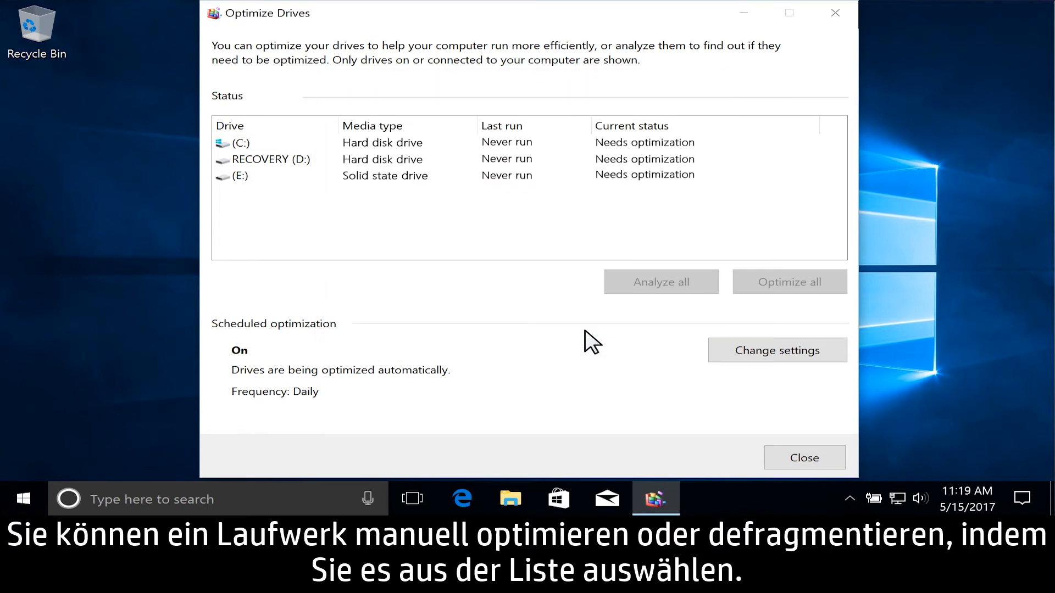
mouse_move(263, 154)
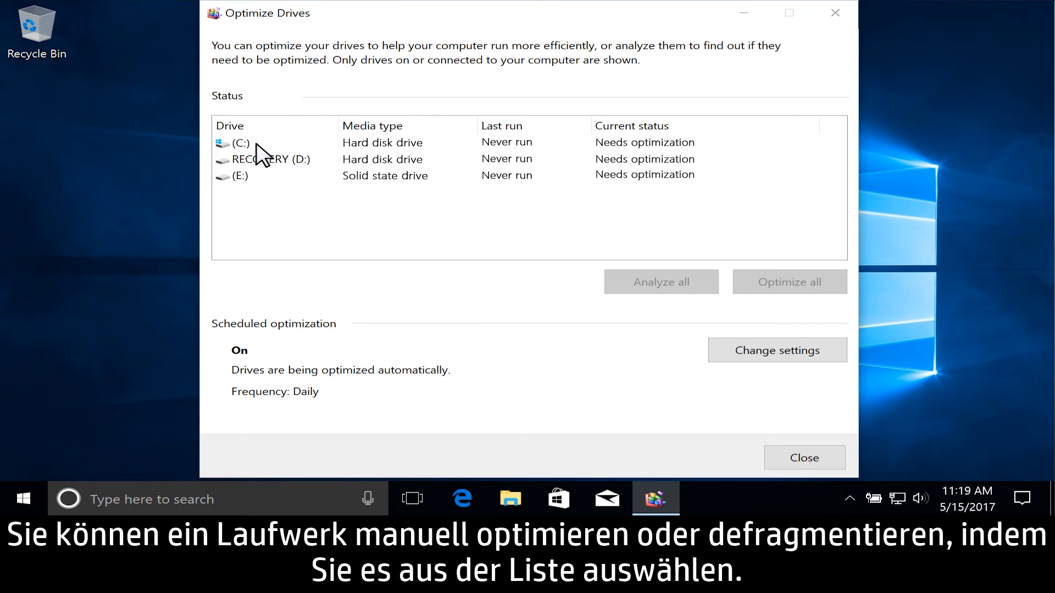
Step: Select drive C: and run Optimize on it
click(240, 142)
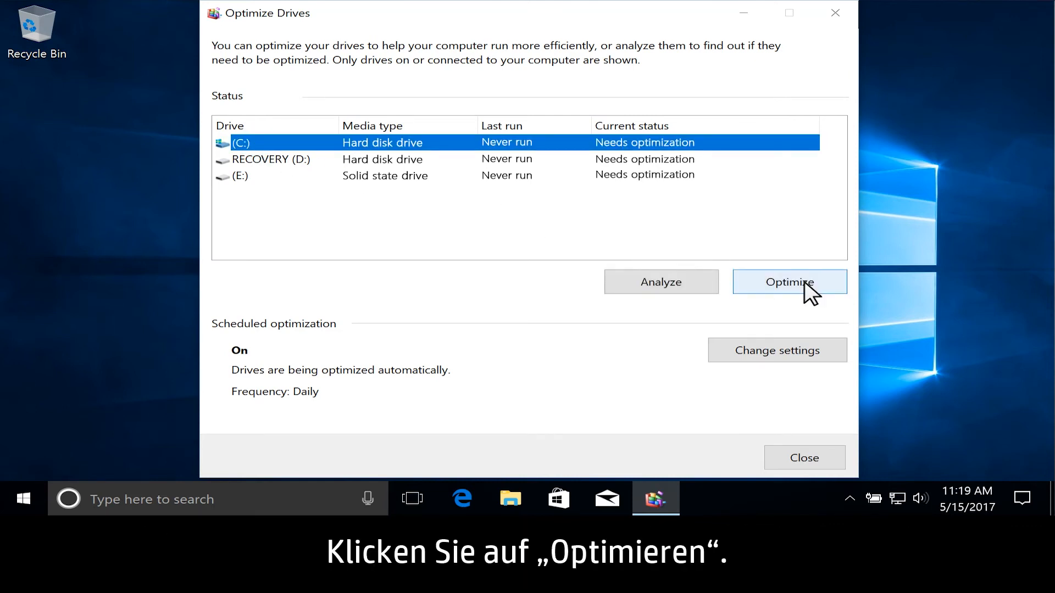
click(789, 282)
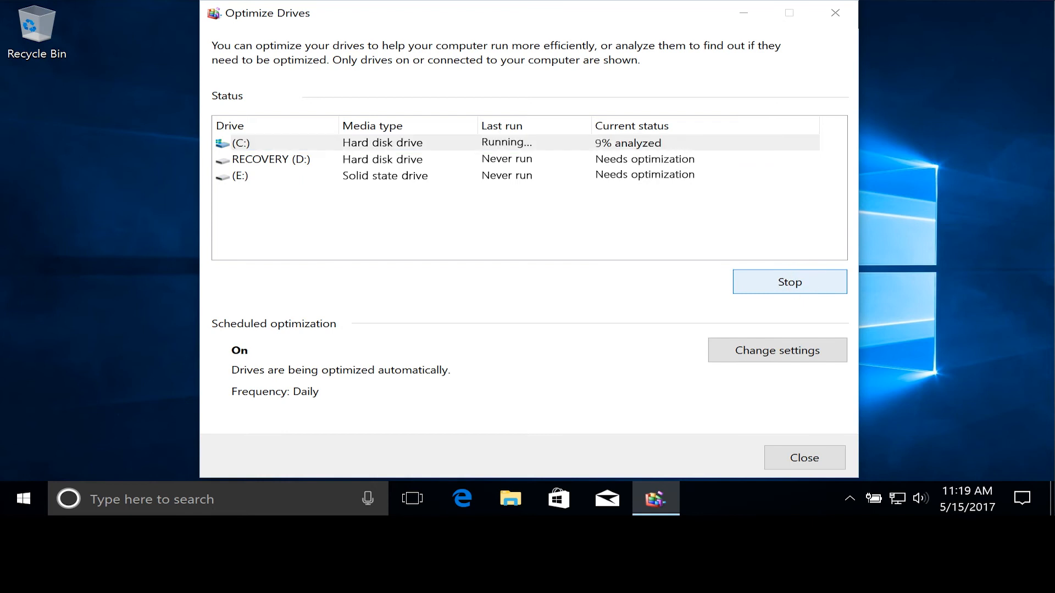